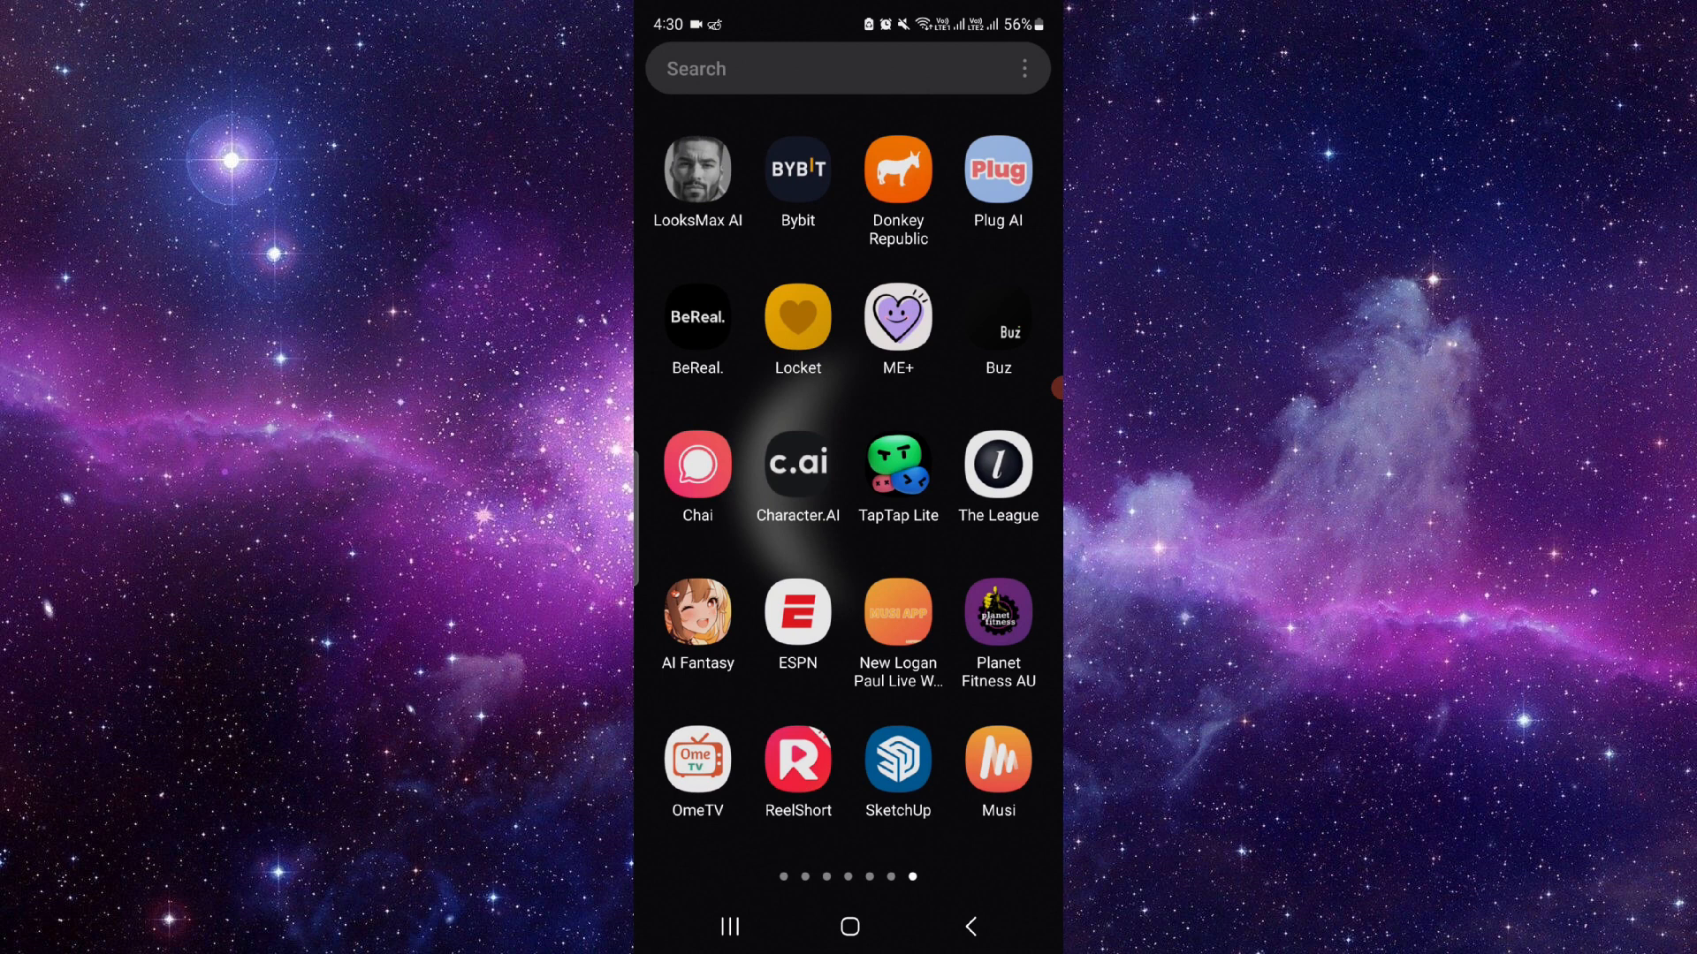
Launch AI Fantasy from the app drawer to reach its Discover character feed.
click(697, 608)
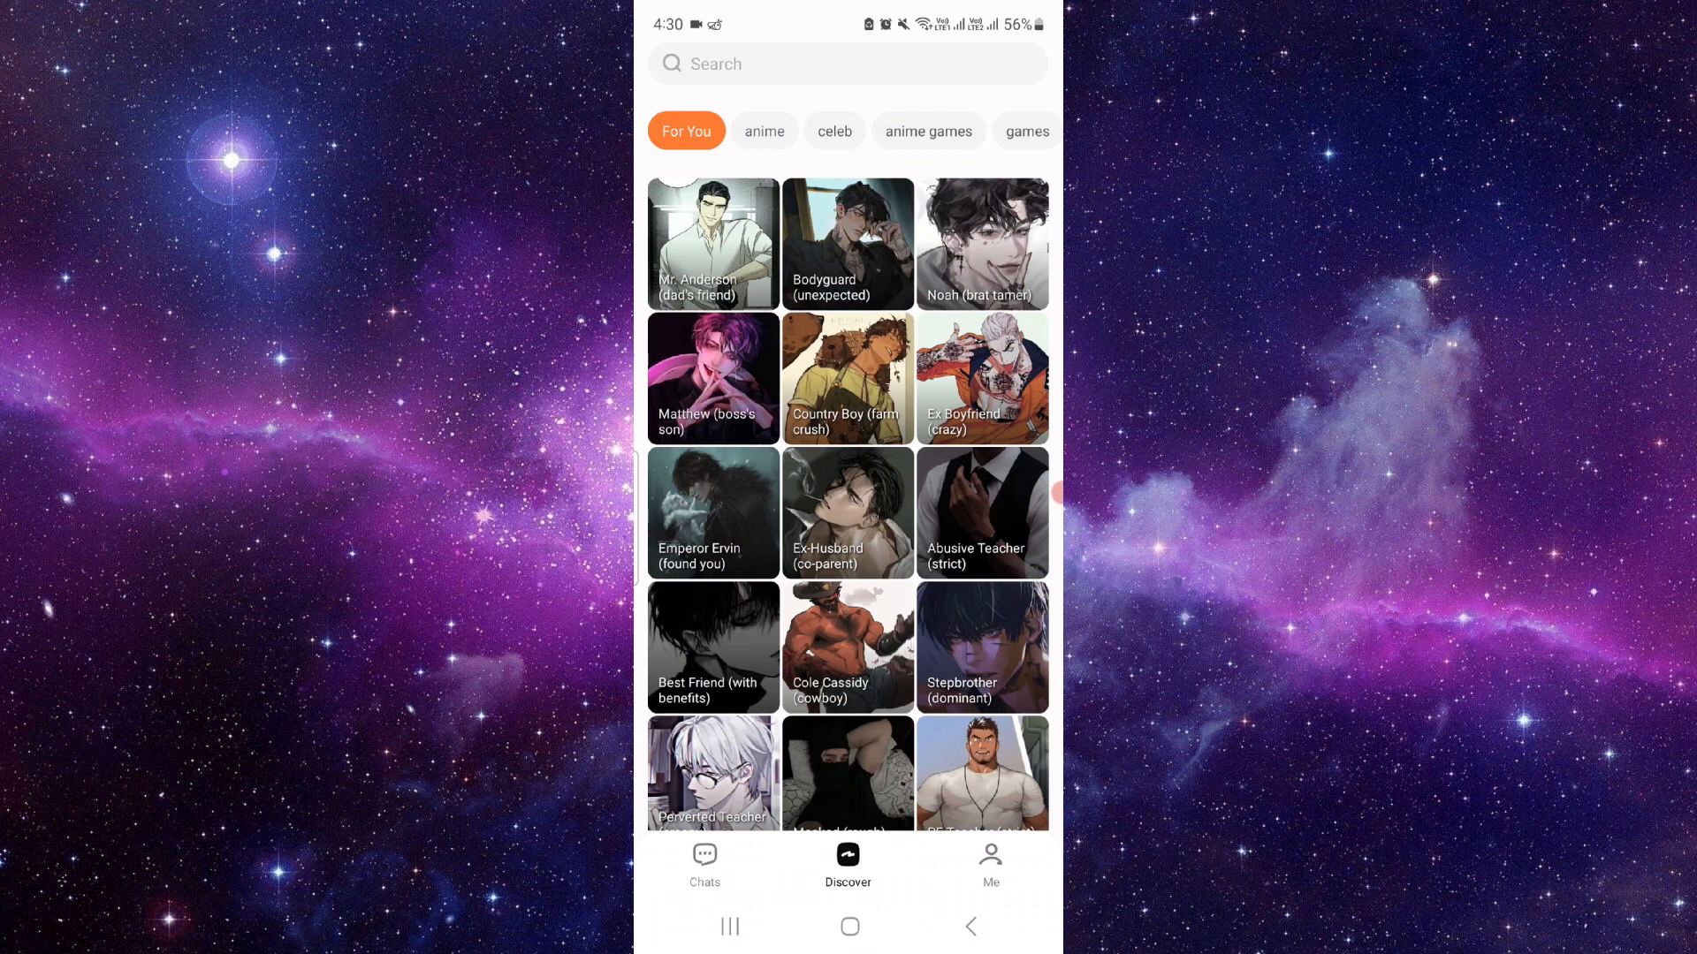
Visit the Me profile page, then Discover, then Chats showing 'No chats yet'.
click(989, 860)
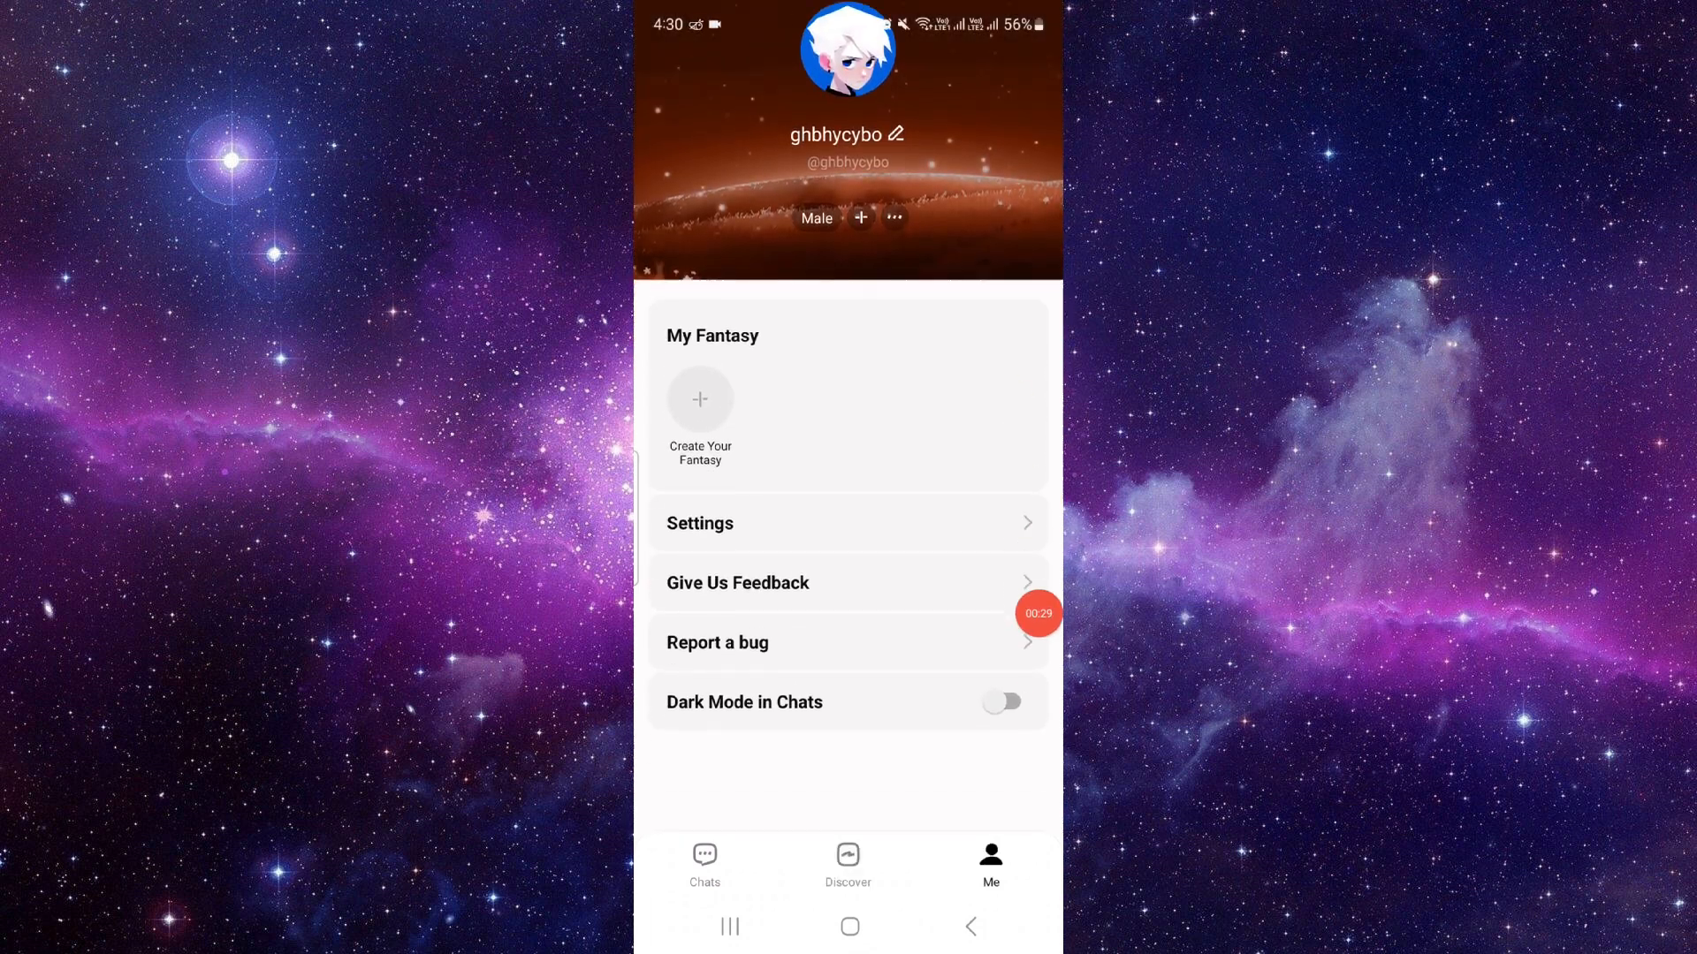
click(847, 860)
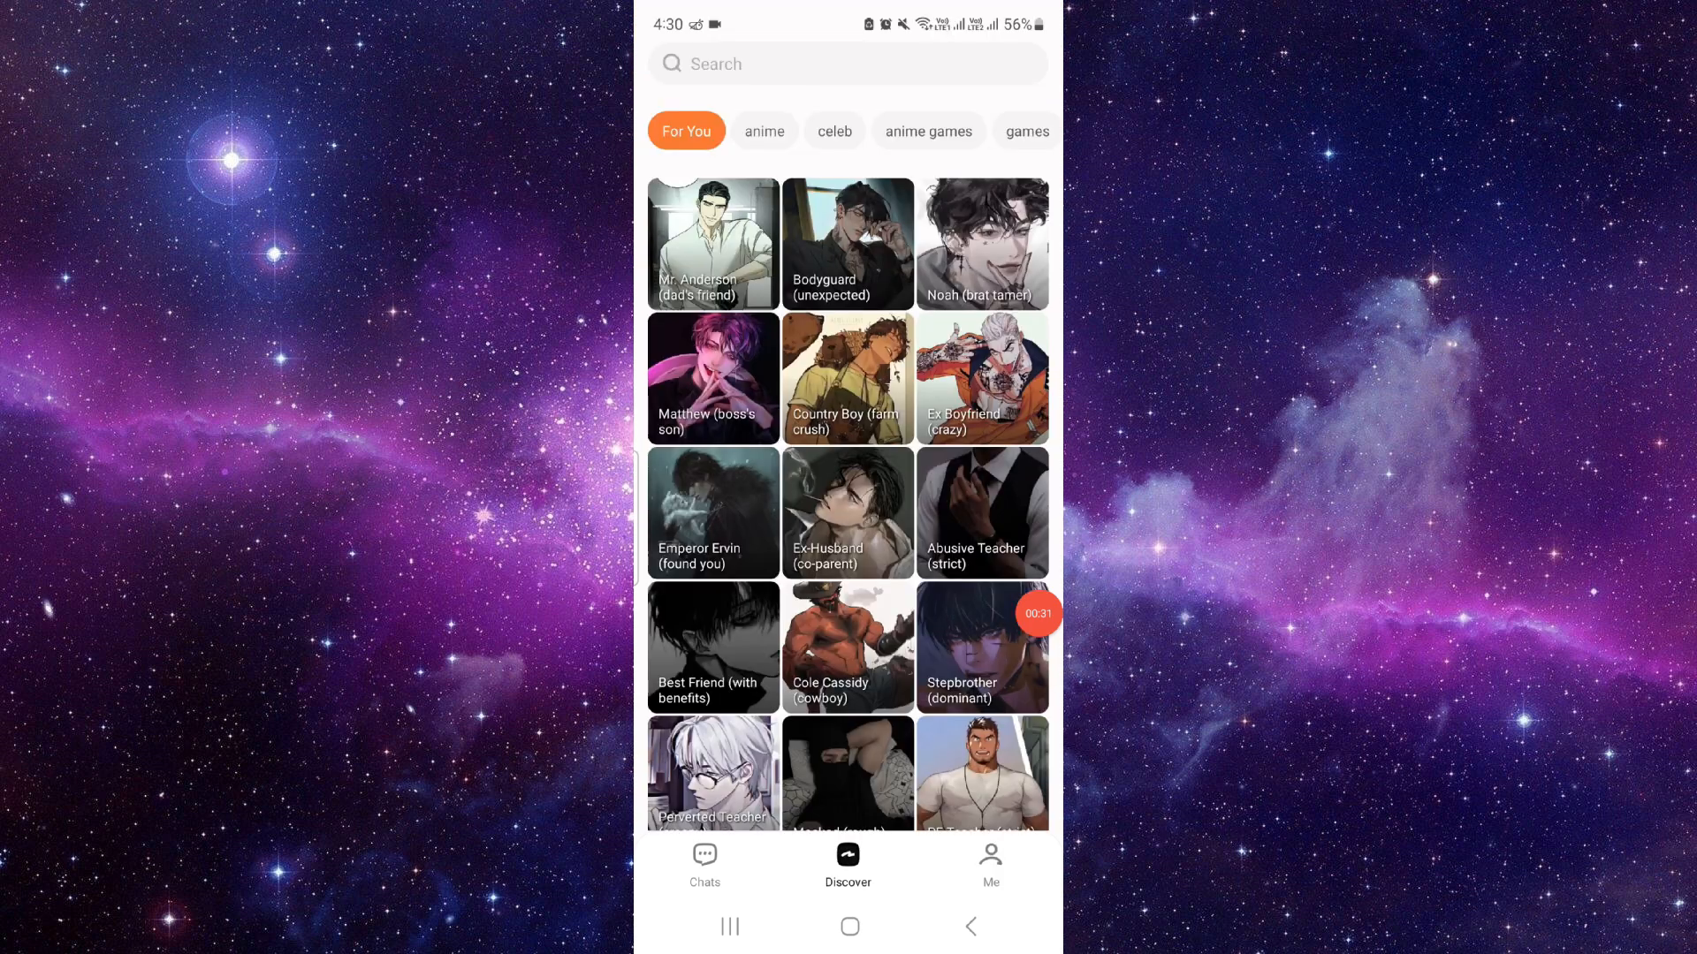
click(704, 860)
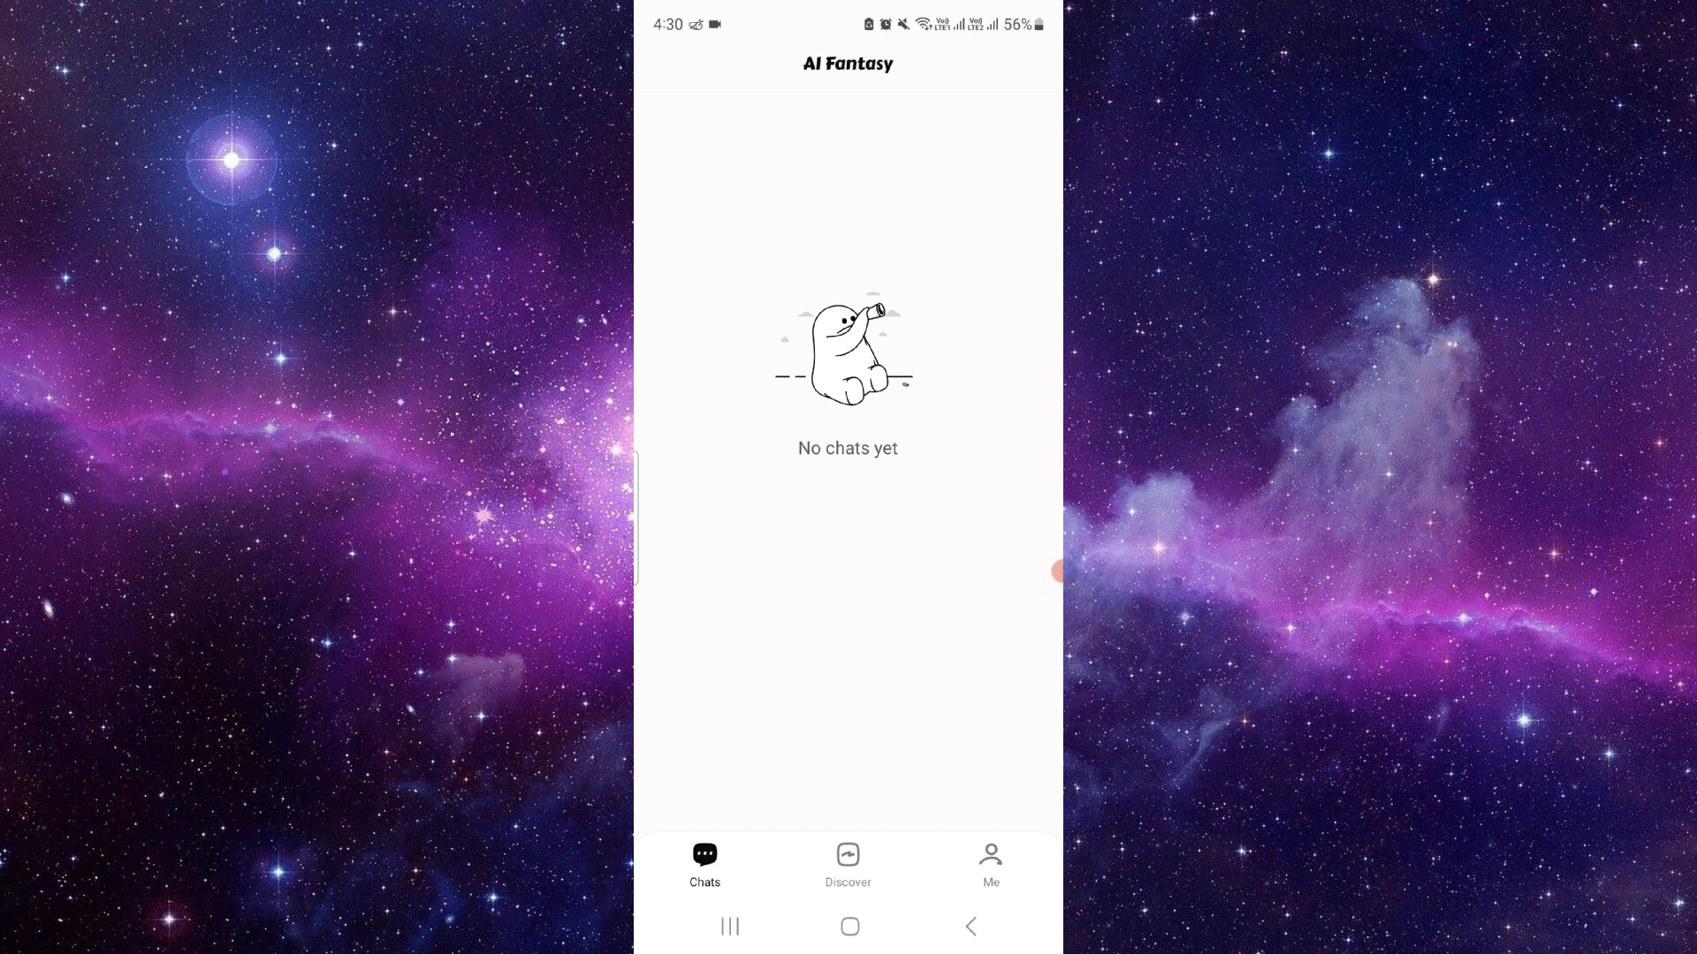
Scroll the Discover feed, view Me again, then Close all from Recents to reach home.
click(847, 863)
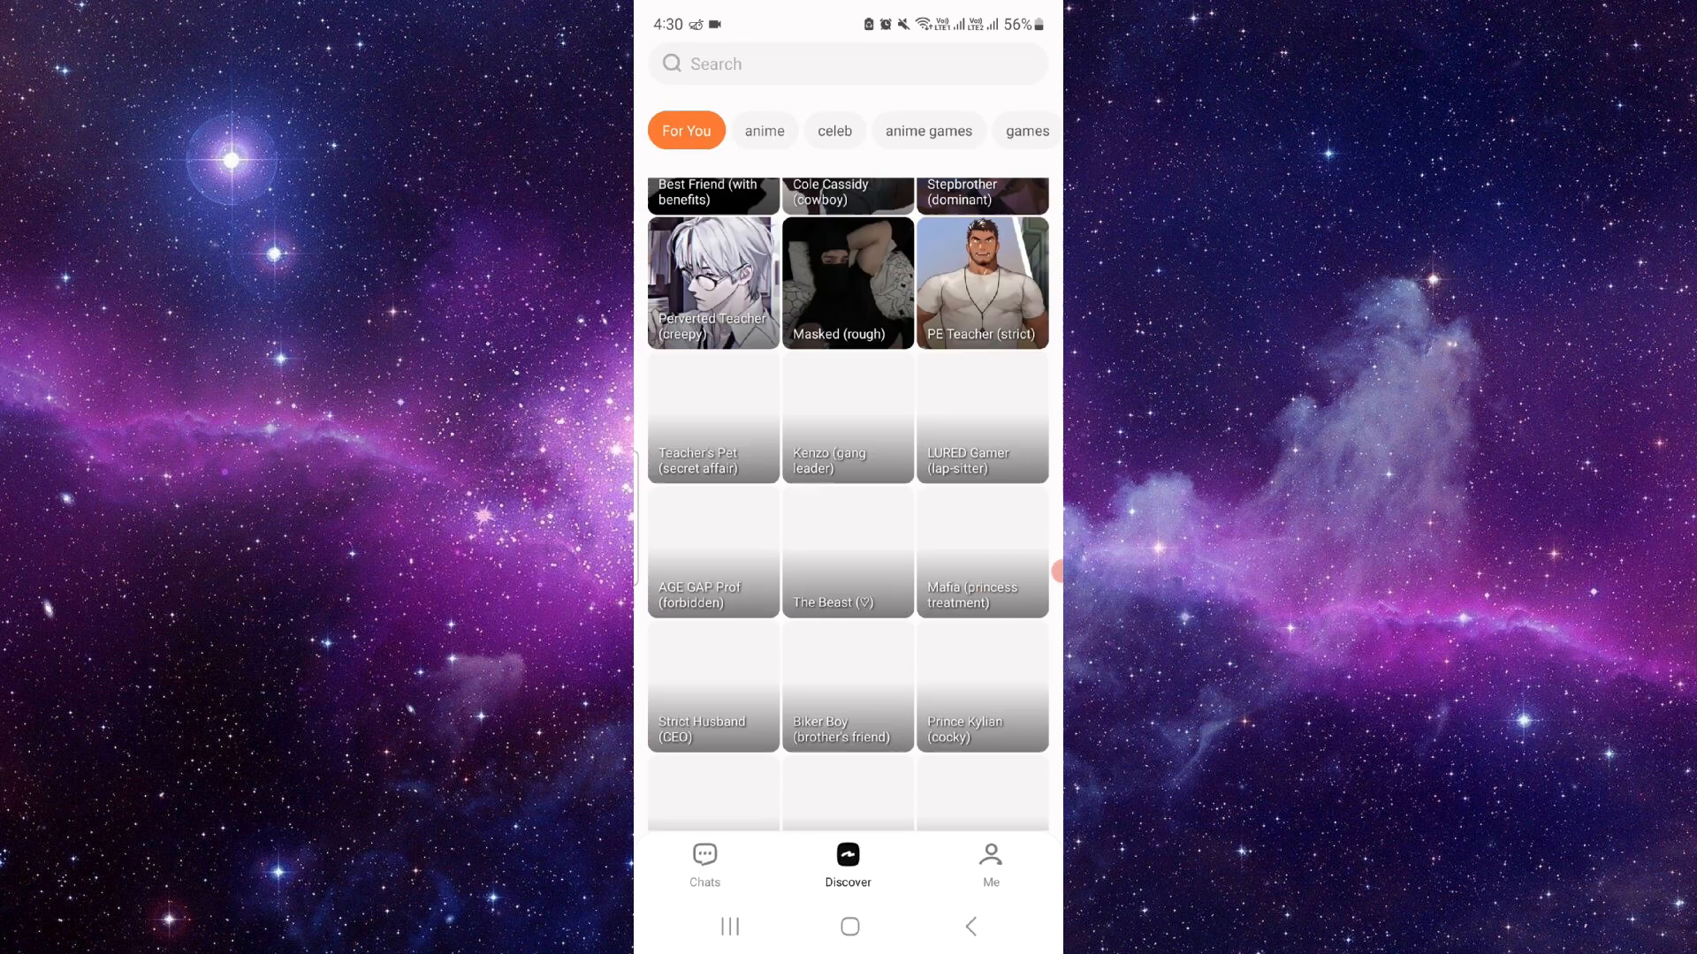
scroll(down, 3)
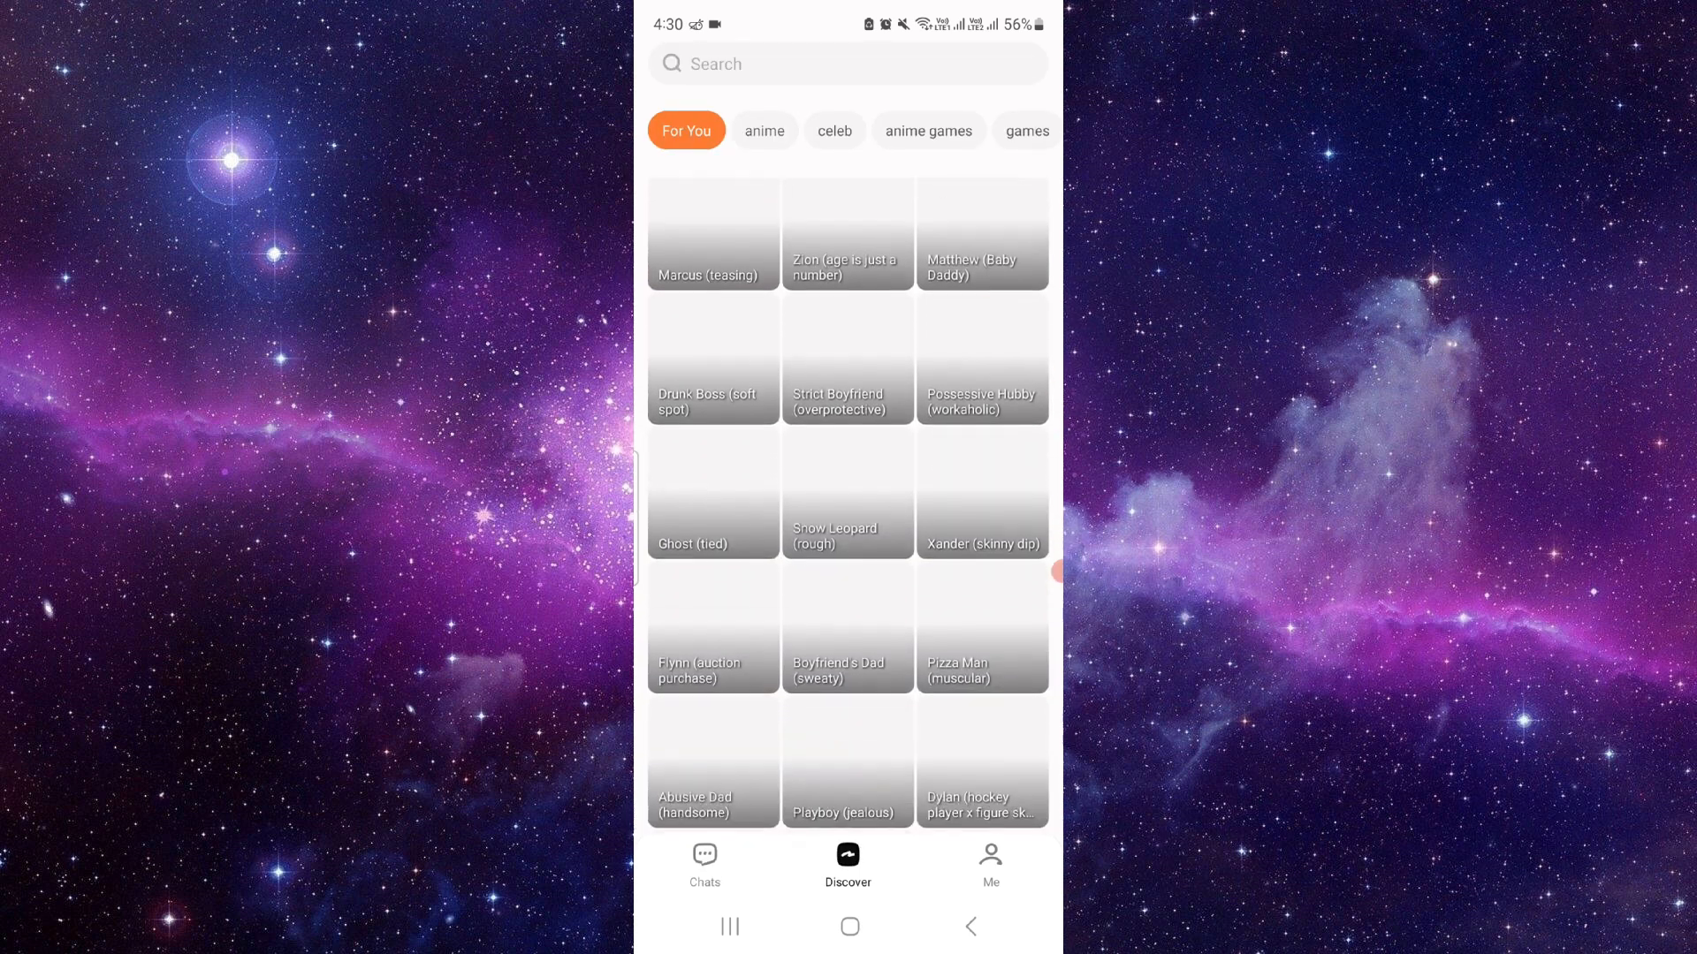
click(989, 860)
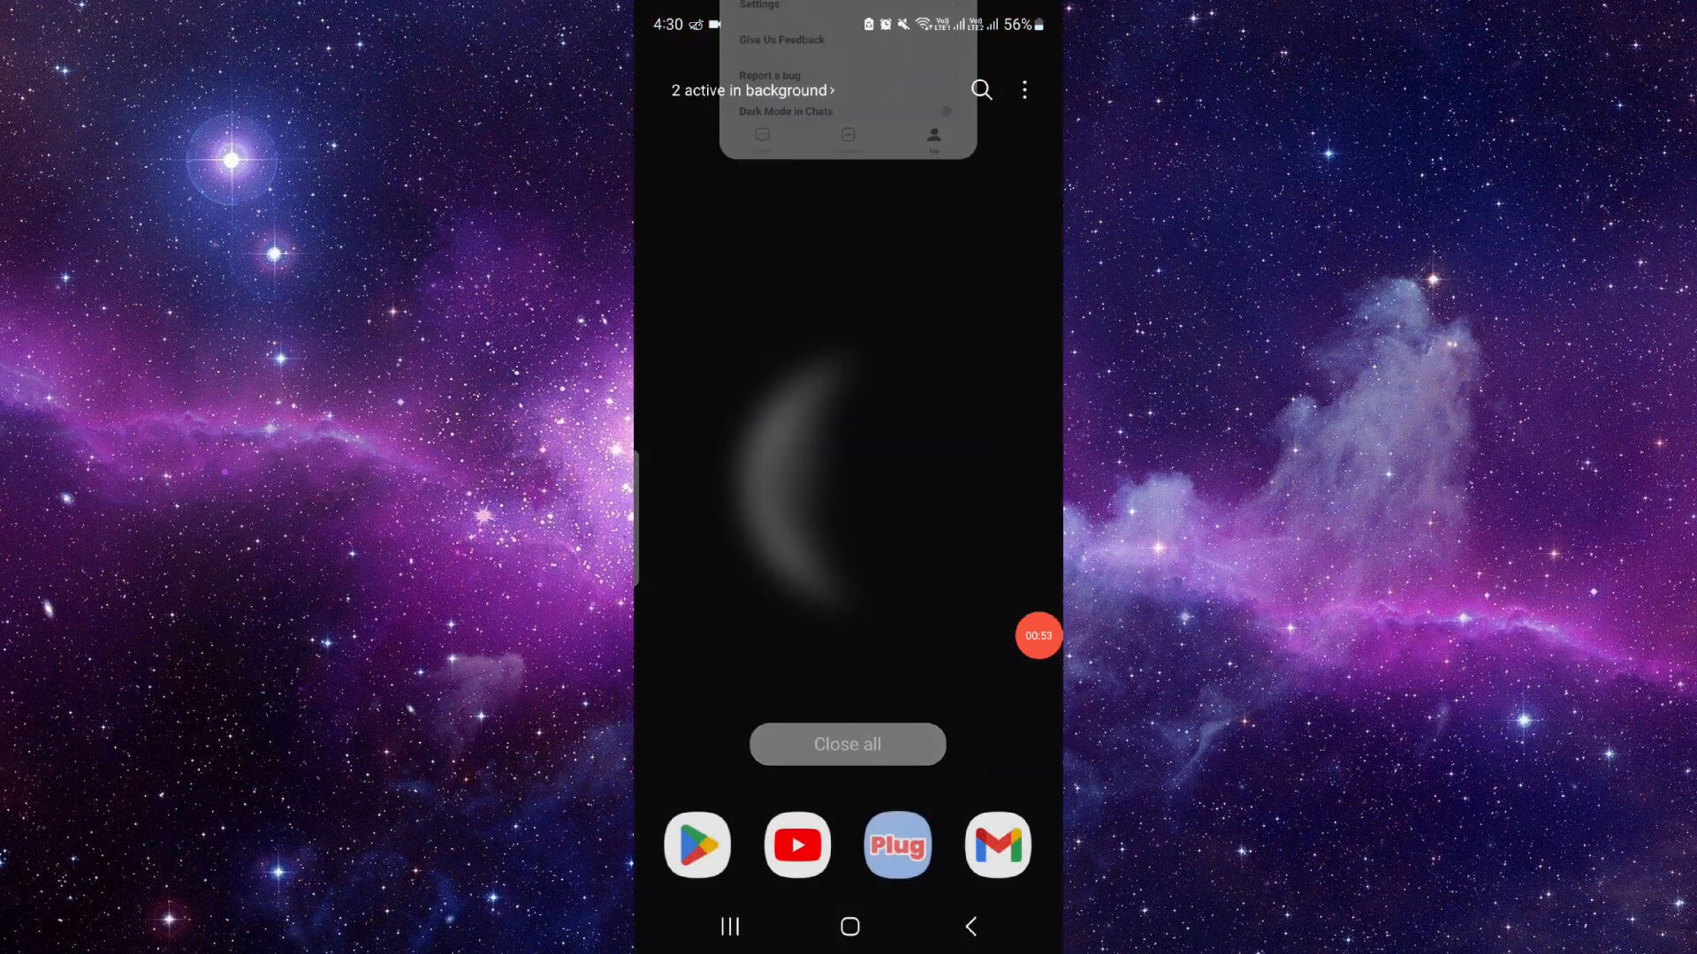
click(849, 926)
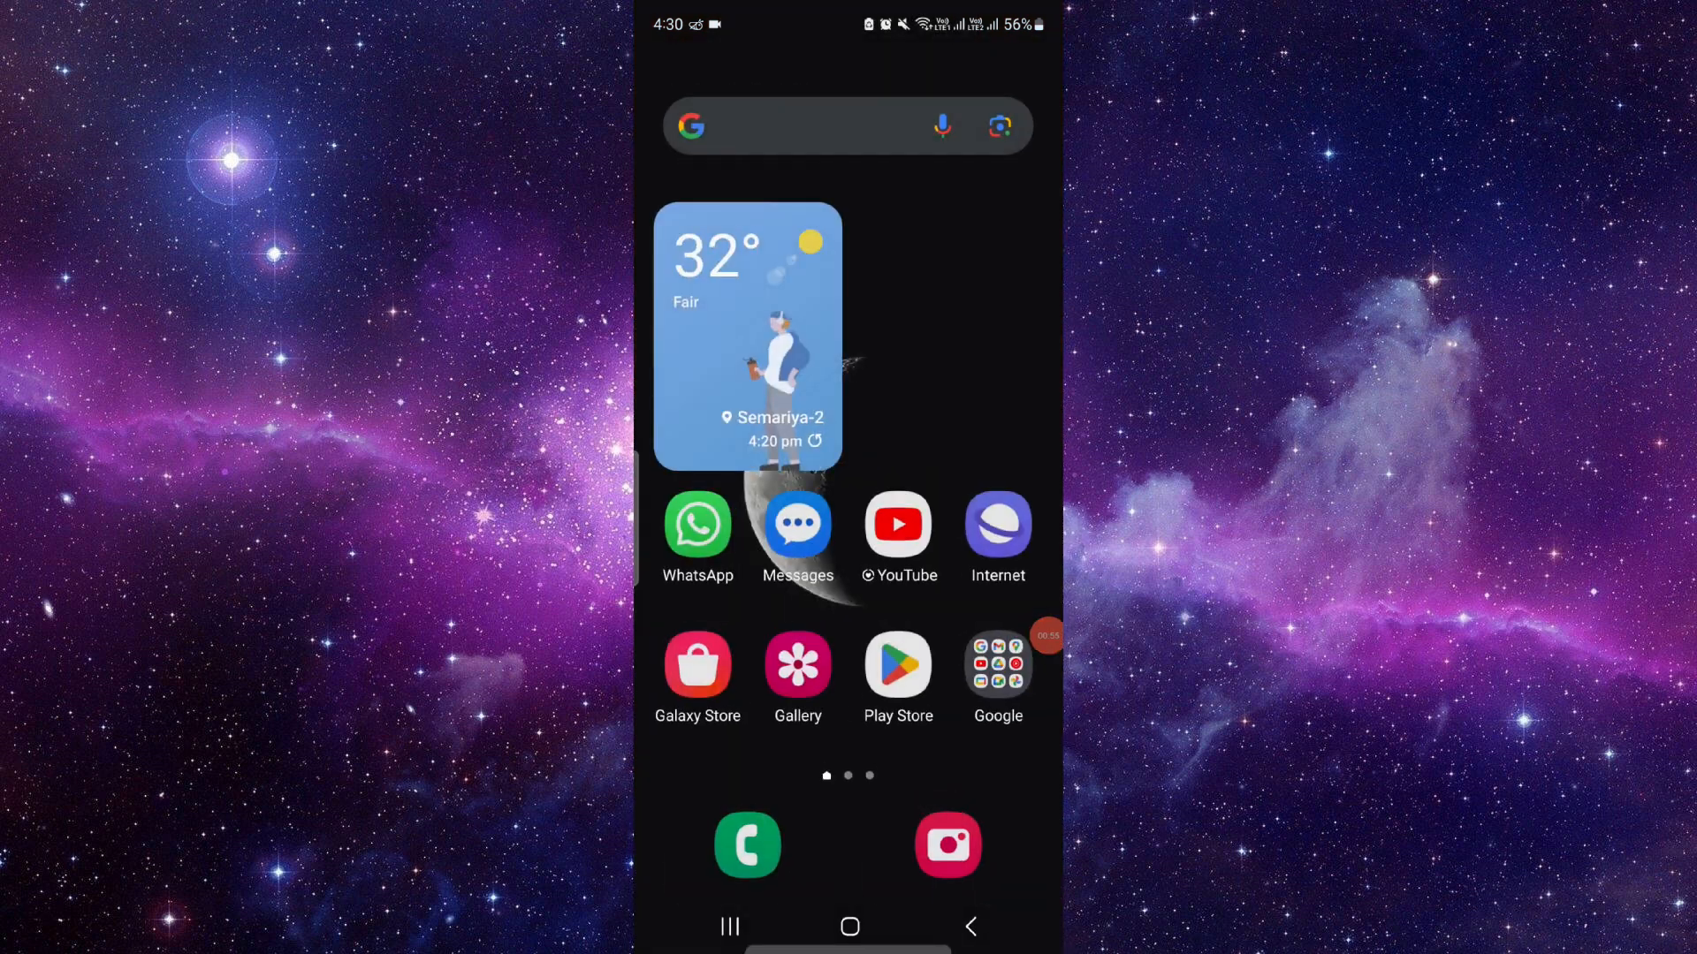